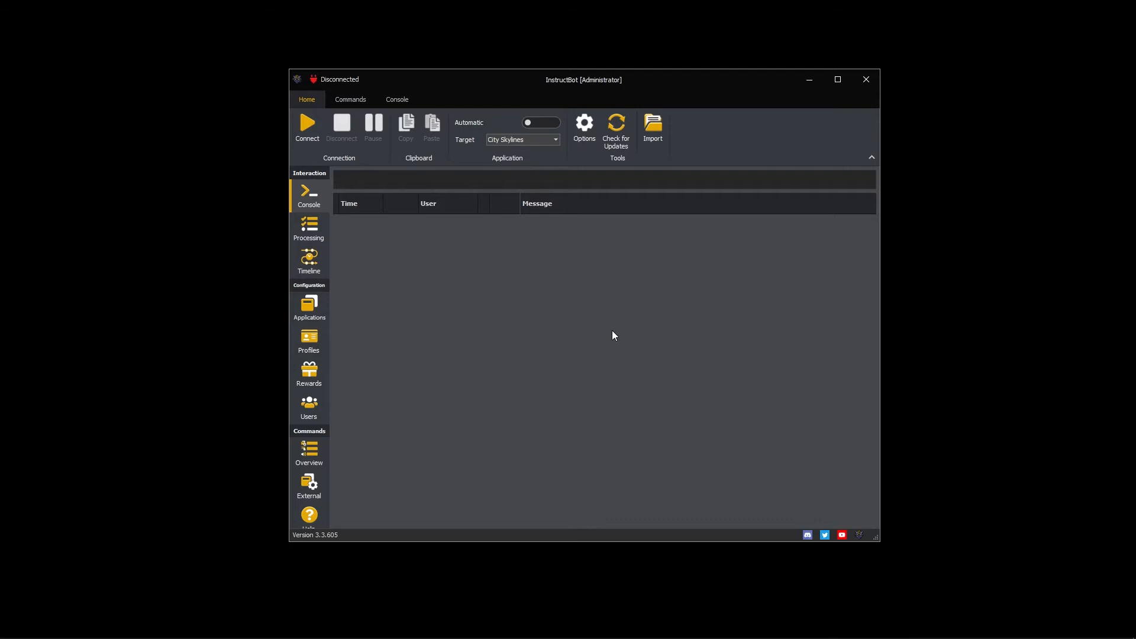
Connect the bot and view the Oof play sound command's Ban trigger
{"action": "left_click", "coordinate": [306, 127]}
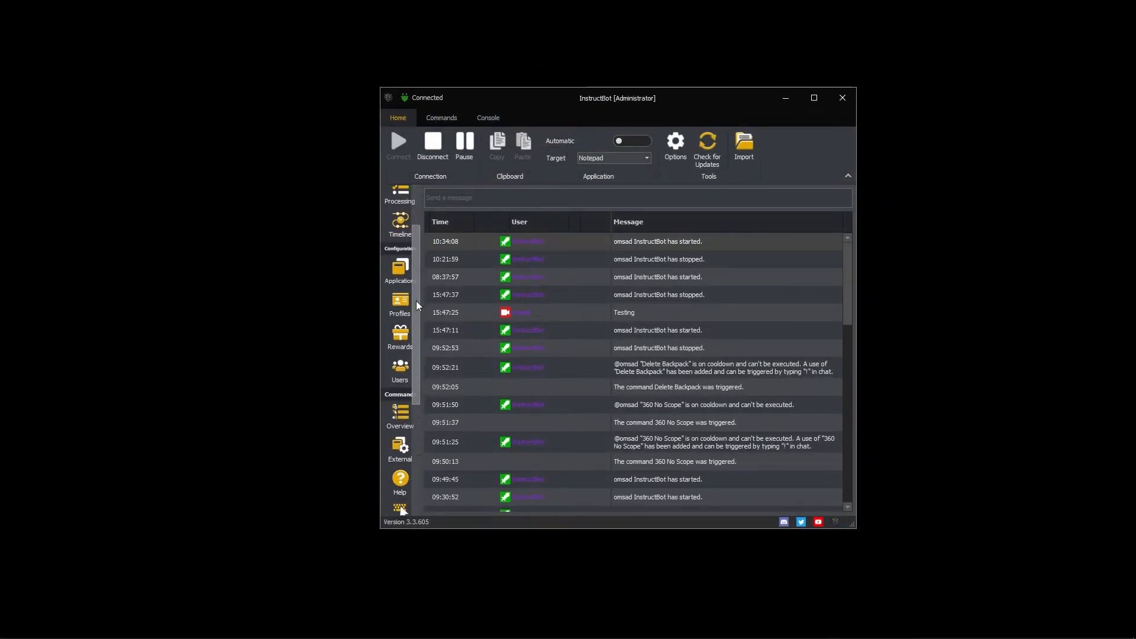
{"action": "scroll", "scroll_direction": "down", "scroll_amount": 3}
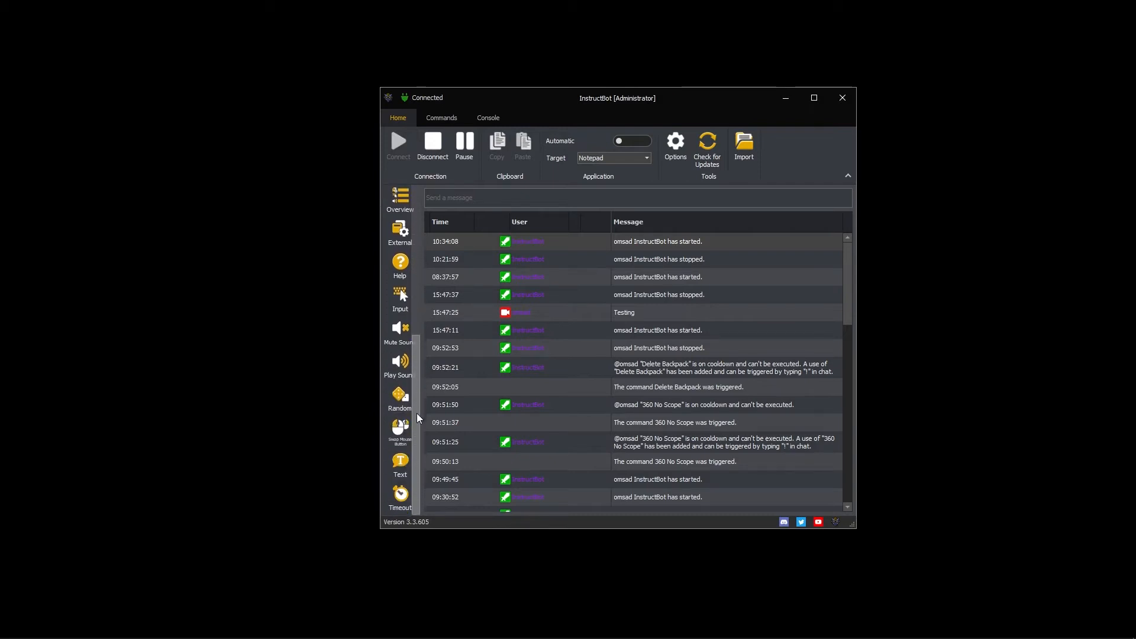
{"action": "left_click", "coordinate": [399, 366]}
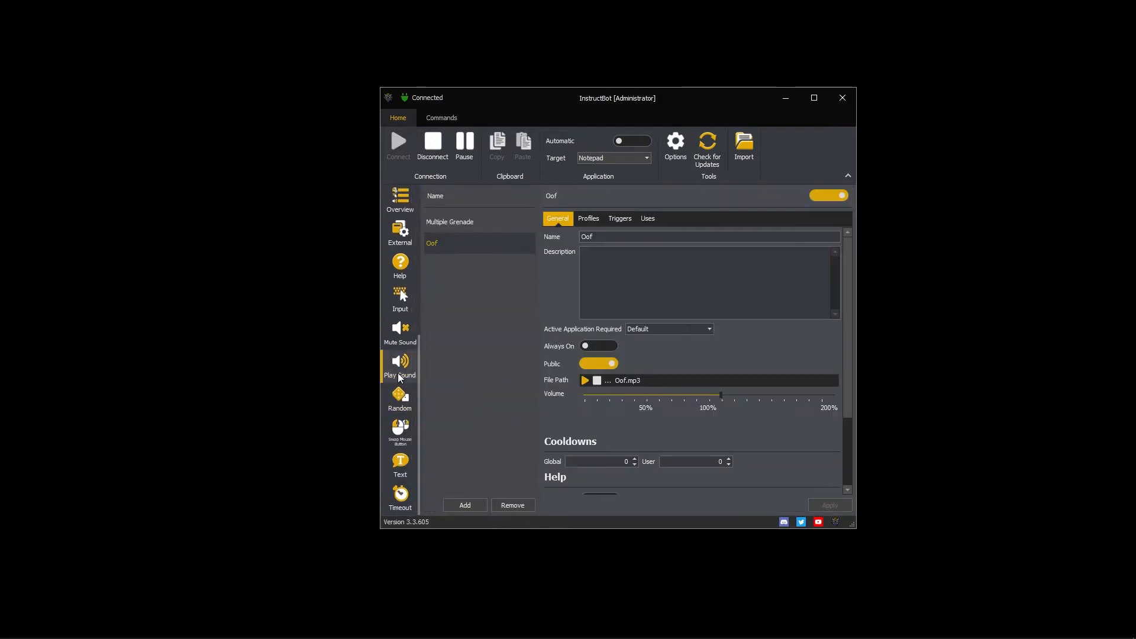
{"action": "mouse_move", "coordinate": [526, 309]}
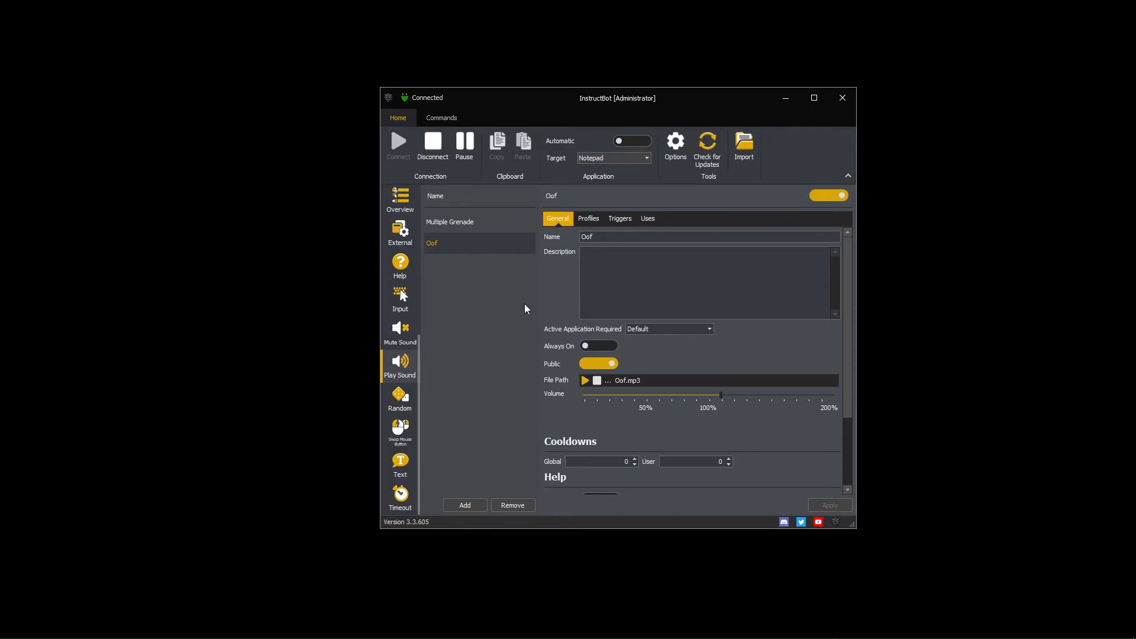
{"action": "left_click", "coordinate": [620, 218]}
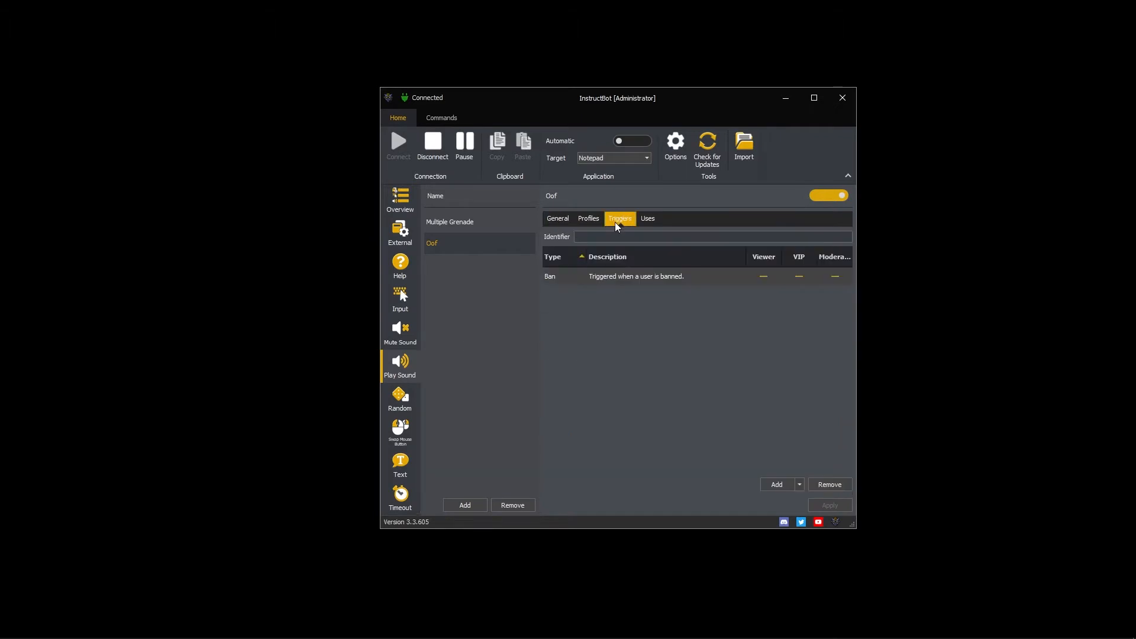
{"action": "left_click", "coordinate": [636, 277]}
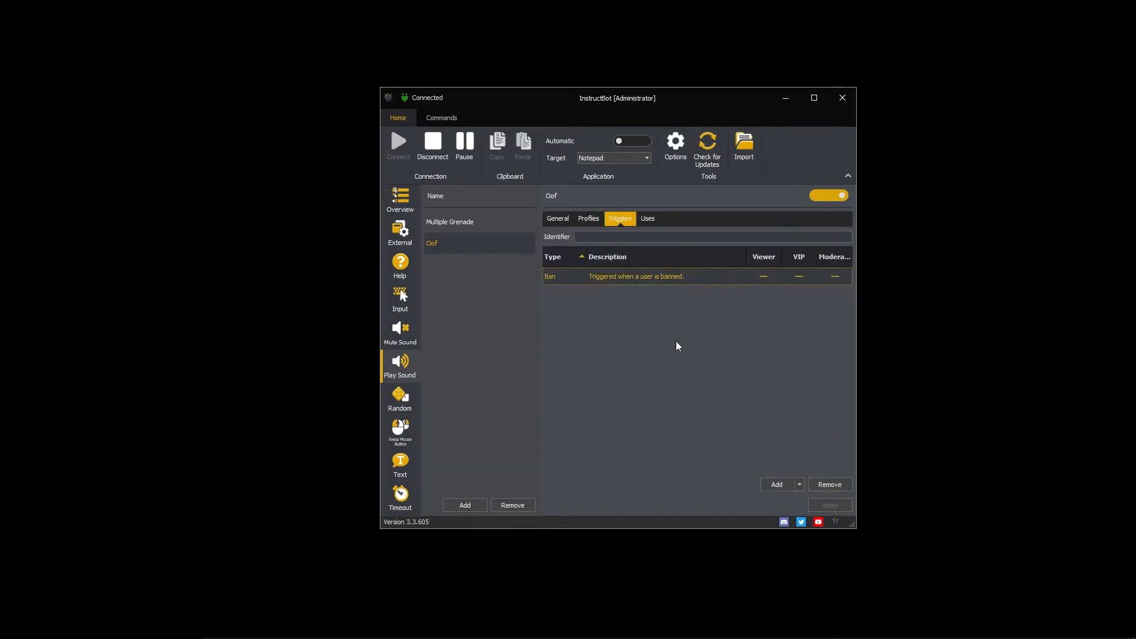
{"action": "mouse_move", "coordinate": [552, 246]}
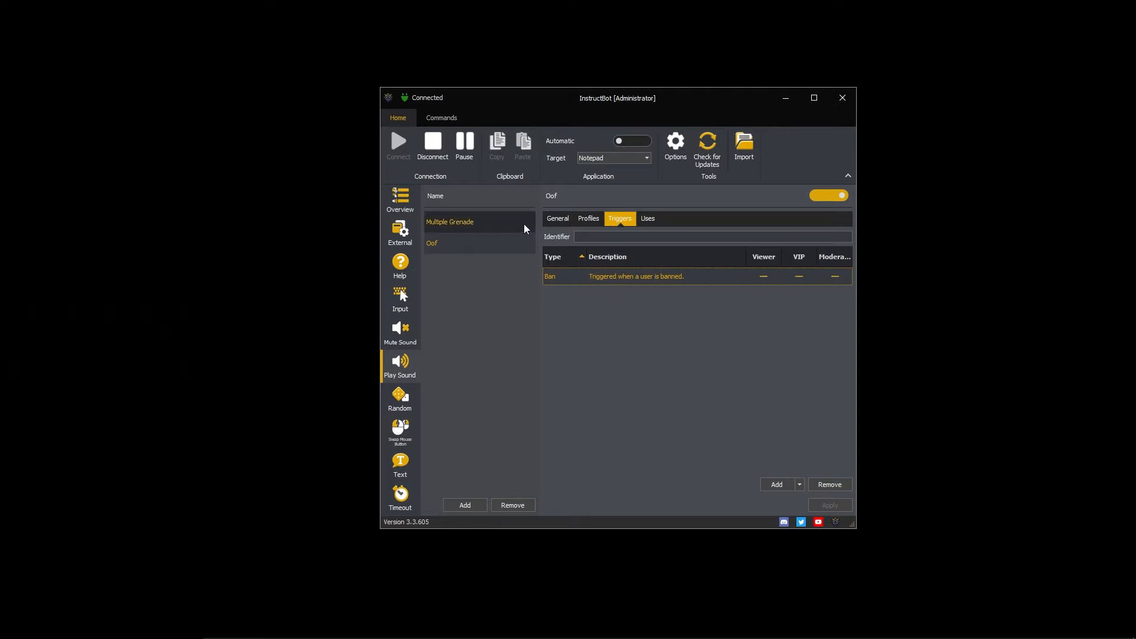
Review the Multiple Grenade sound, then the Grenade input command that uses it as its start sound
{"action": "left_click", "coordinate": [449, 222]}
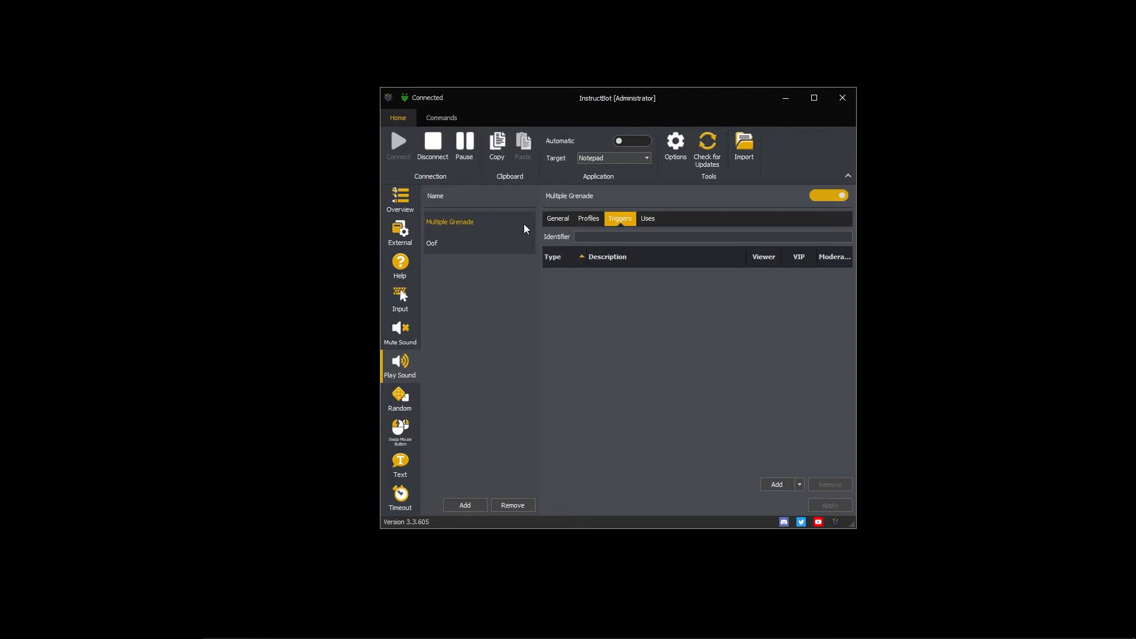
{"action": "left_click", "coordinate": [400, 299]}
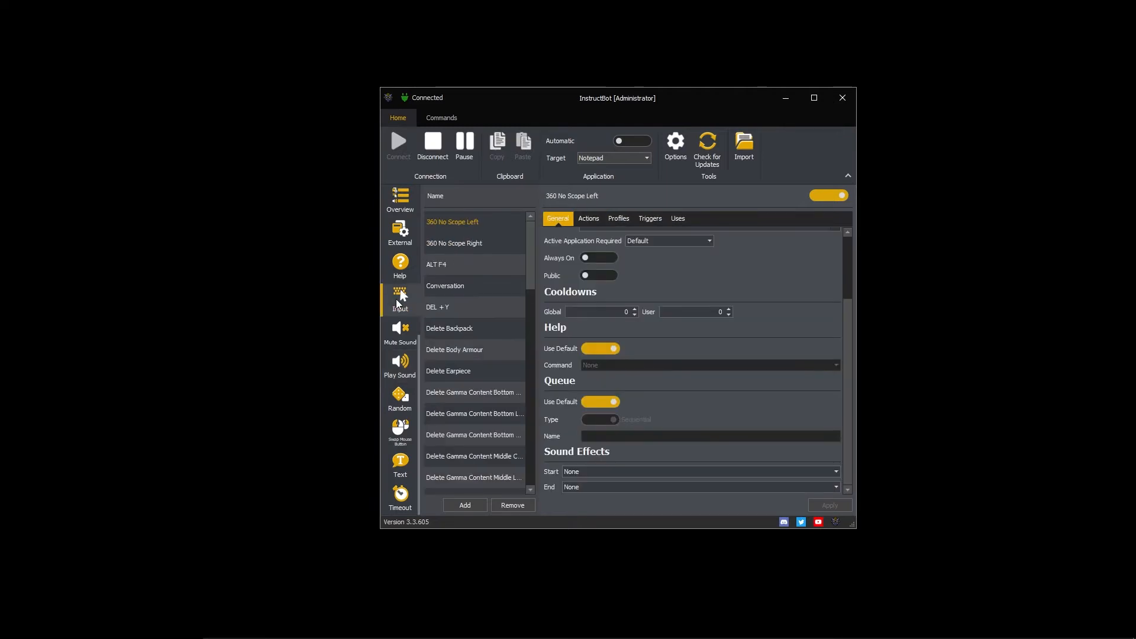
{"action": "scroll", "scroll_direction": "down", "scroll_amount": 3}
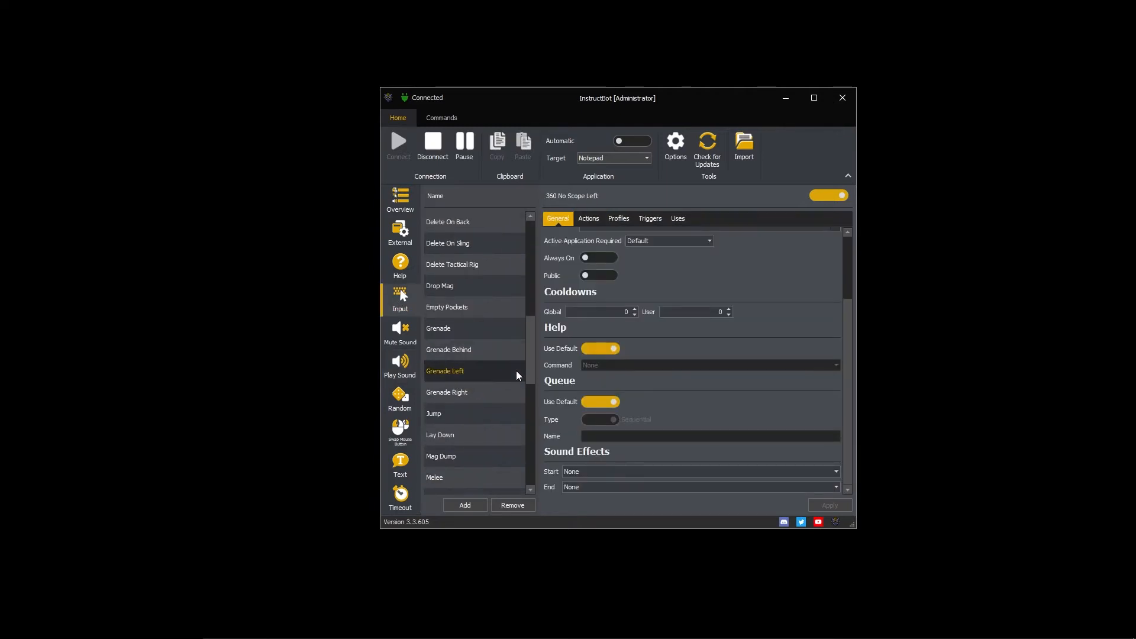
{"action": "left_click", "coordinate": [438, 329]}
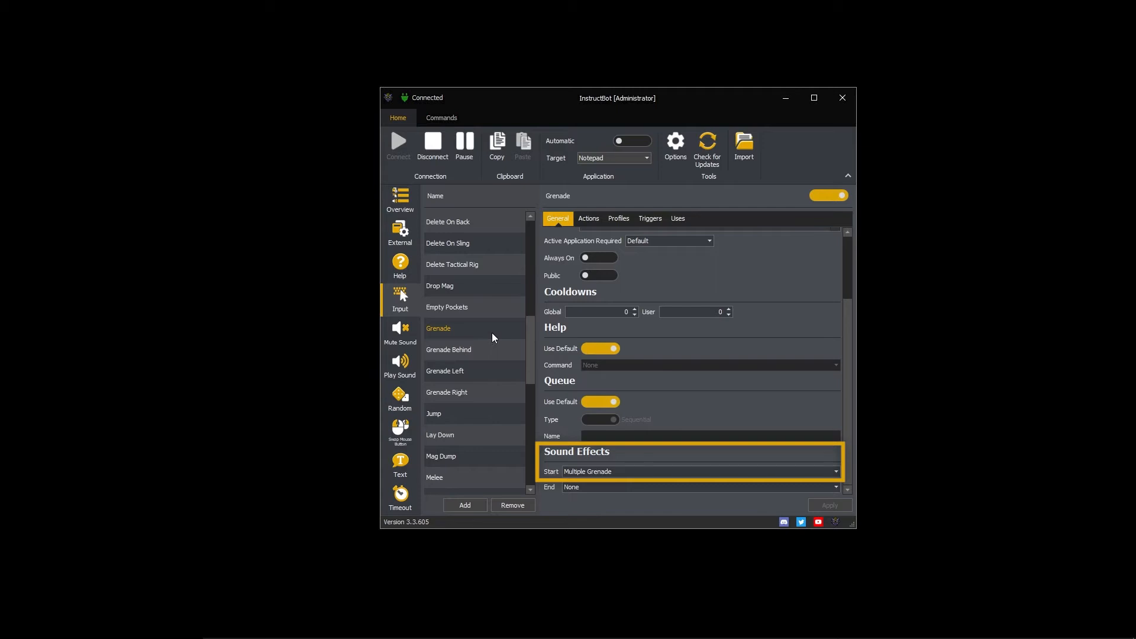
Add a play sound command named 'Oof Sound' described as playing an oof sound on bans
{"action": "left_click", "coordinate": [433, 142]}
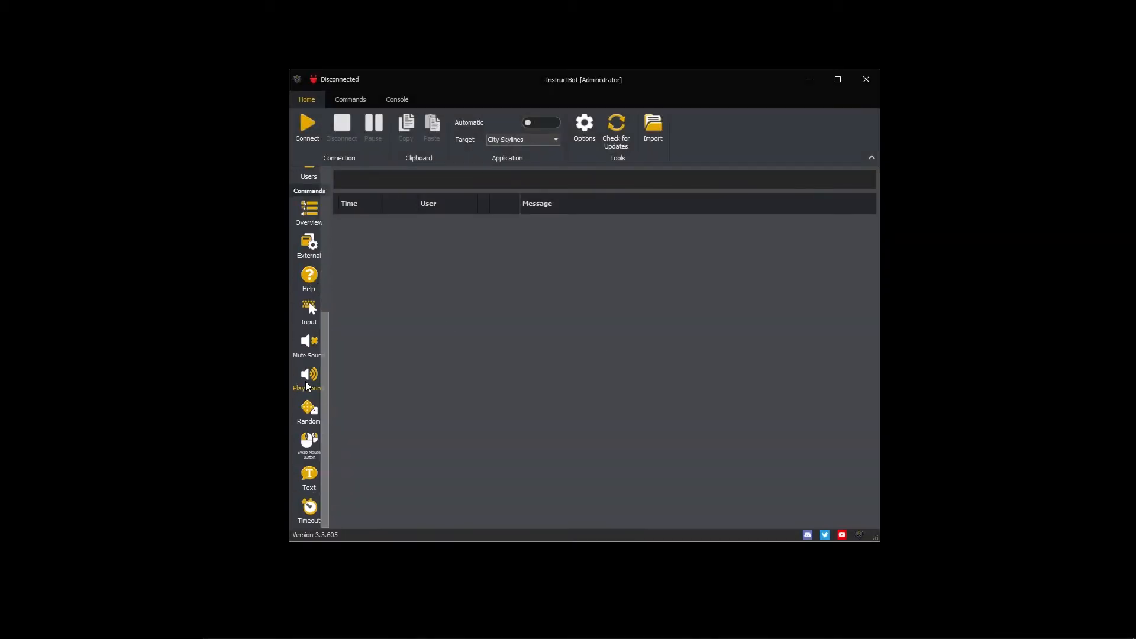
{"action": "left_click", "coordinate": [309, 377]}
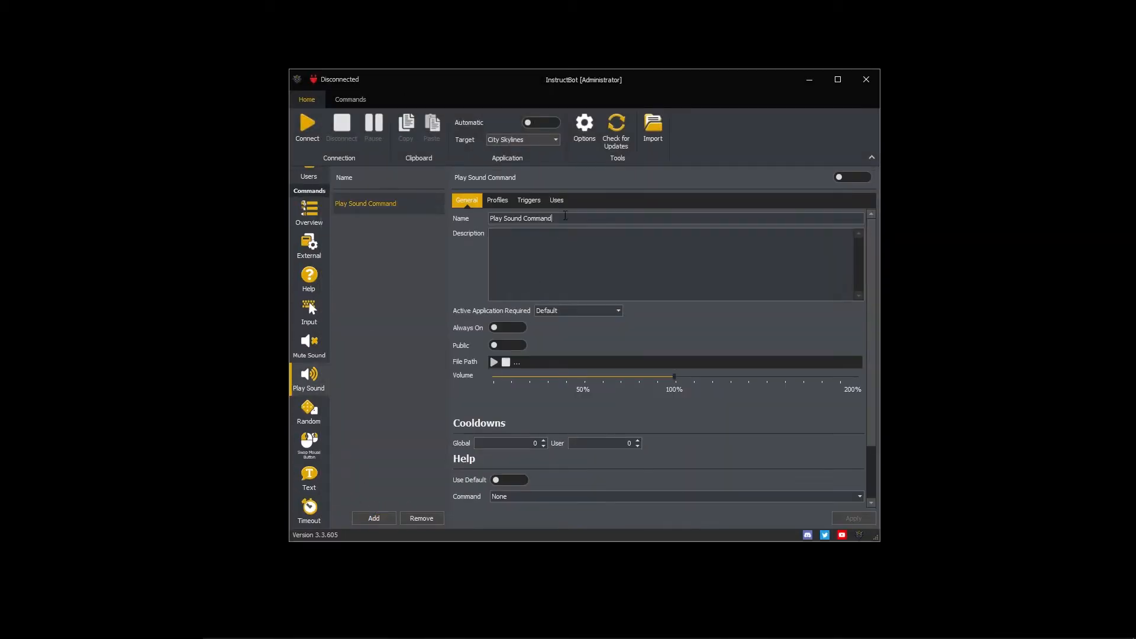
{"action": "type", "text": "Oof Sound"}
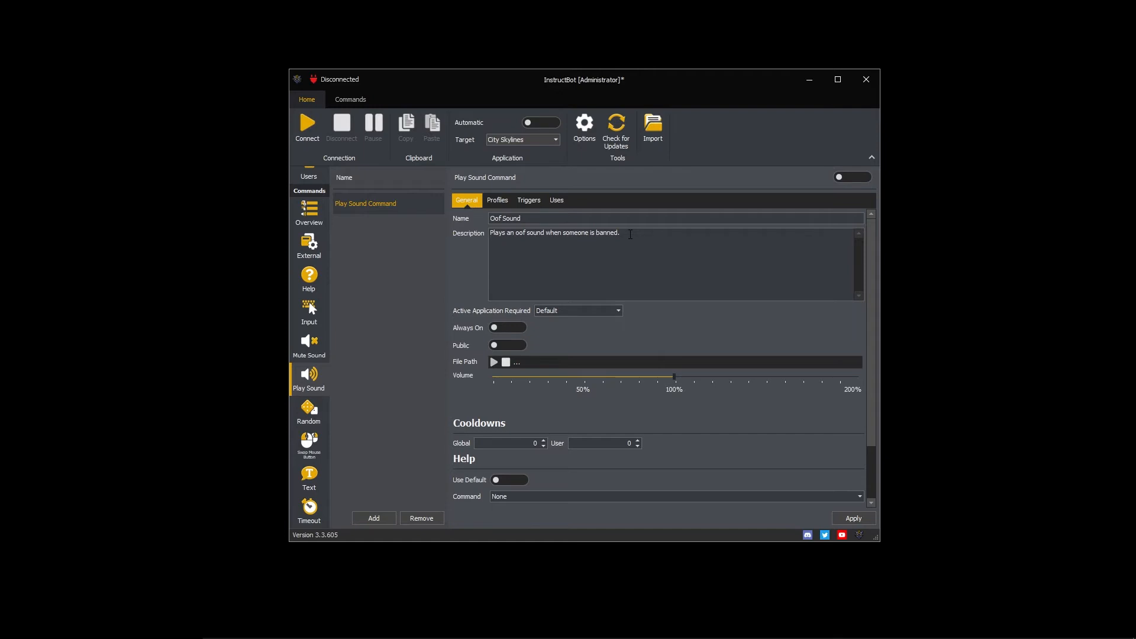
{"action": "left_click", "coordinate": [622, 233]}
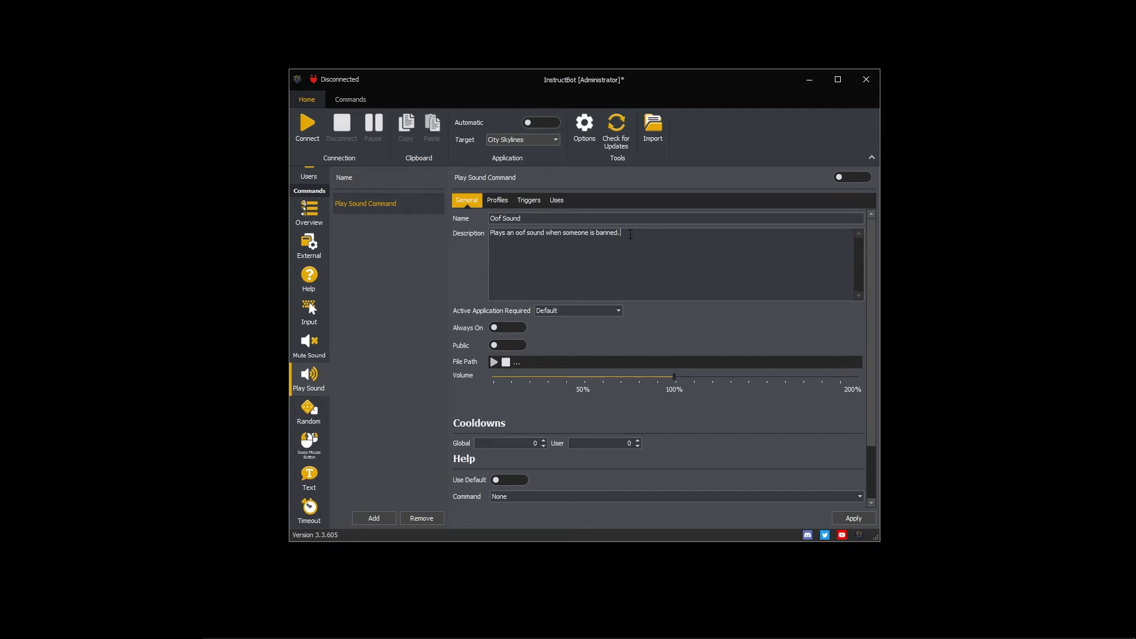
{"action": "mouse_move", "coordinate": [507, 328]}
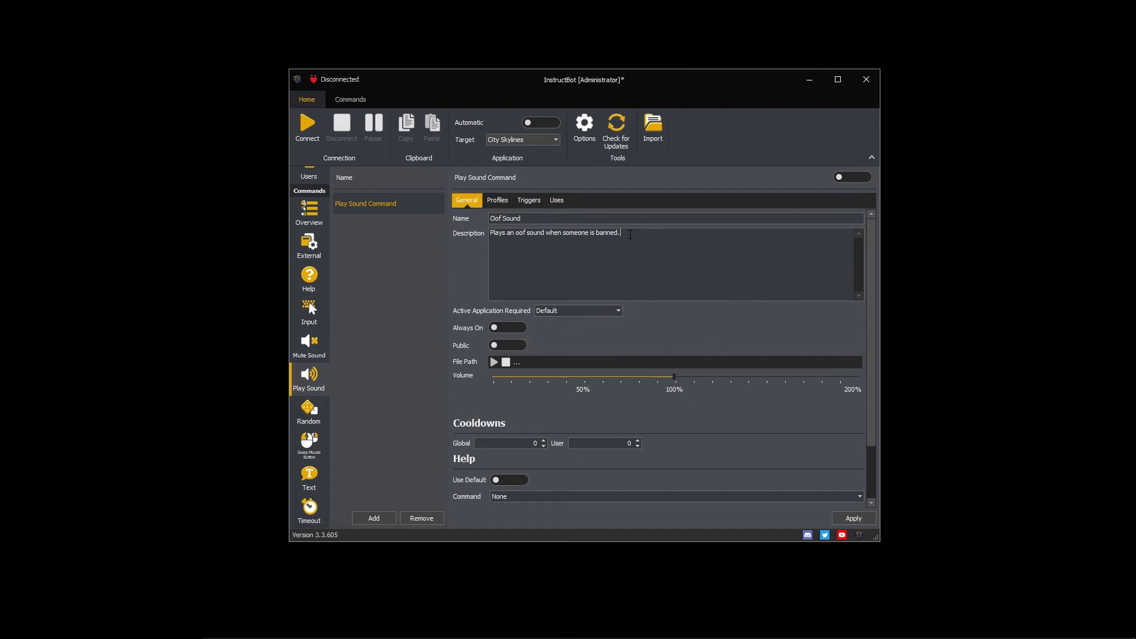
{"action": "mouse_move", "coordinate": [533, 362]}
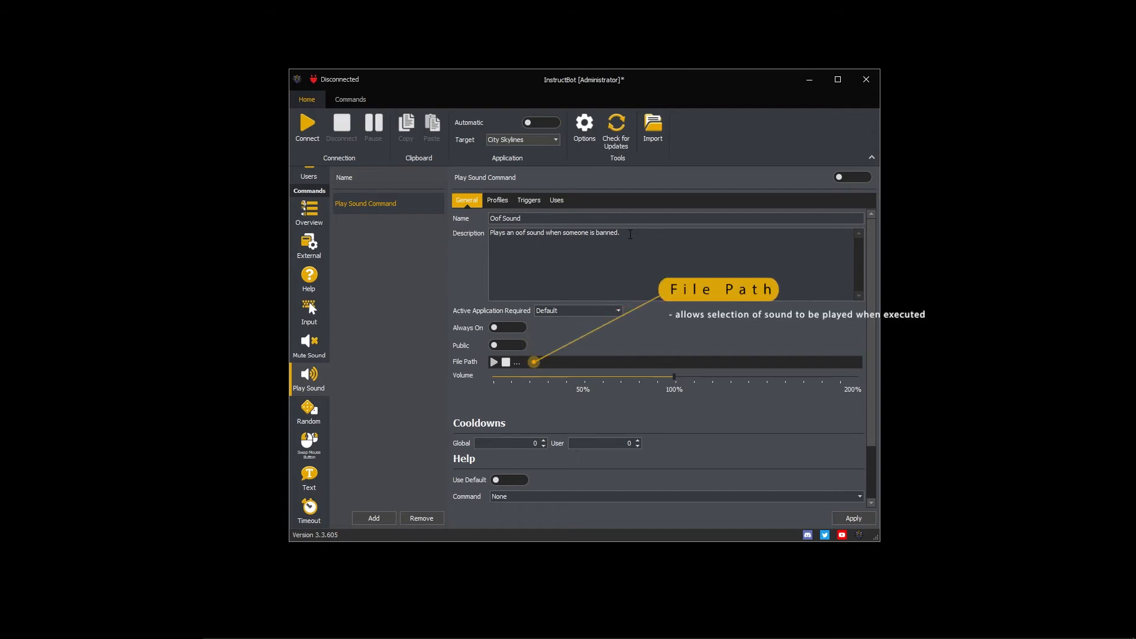
{"action": "mouse_move", "coordinate": [587, 284]}
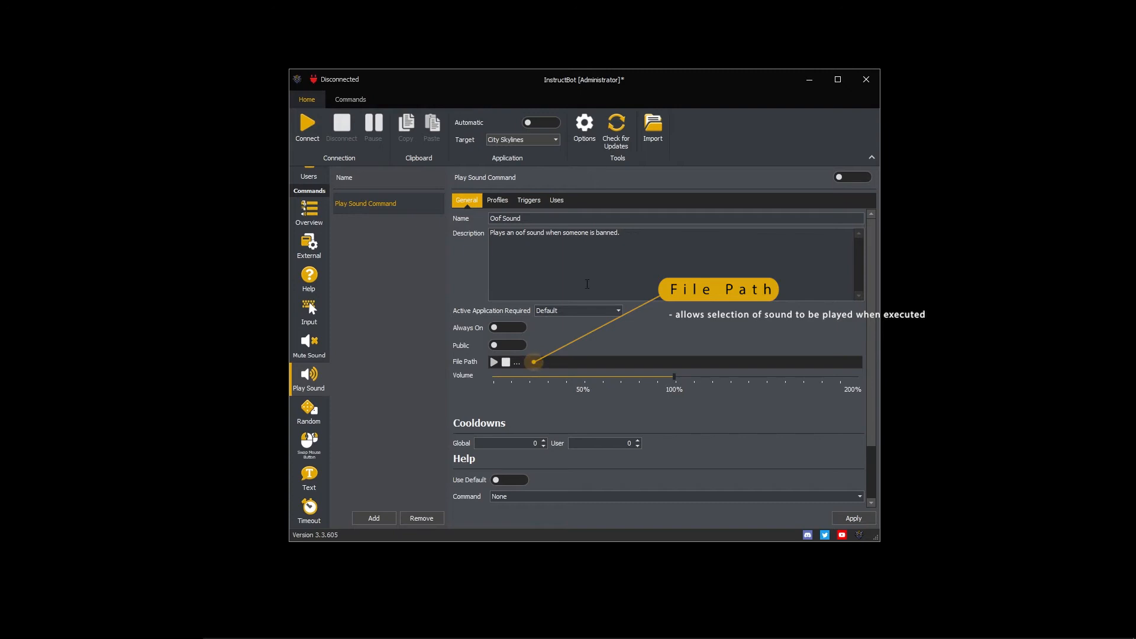
Choose Oof.mp3 as the command's sound file, at about 110% volume
{"action": "left_click", "coordinate": [516, 362]}
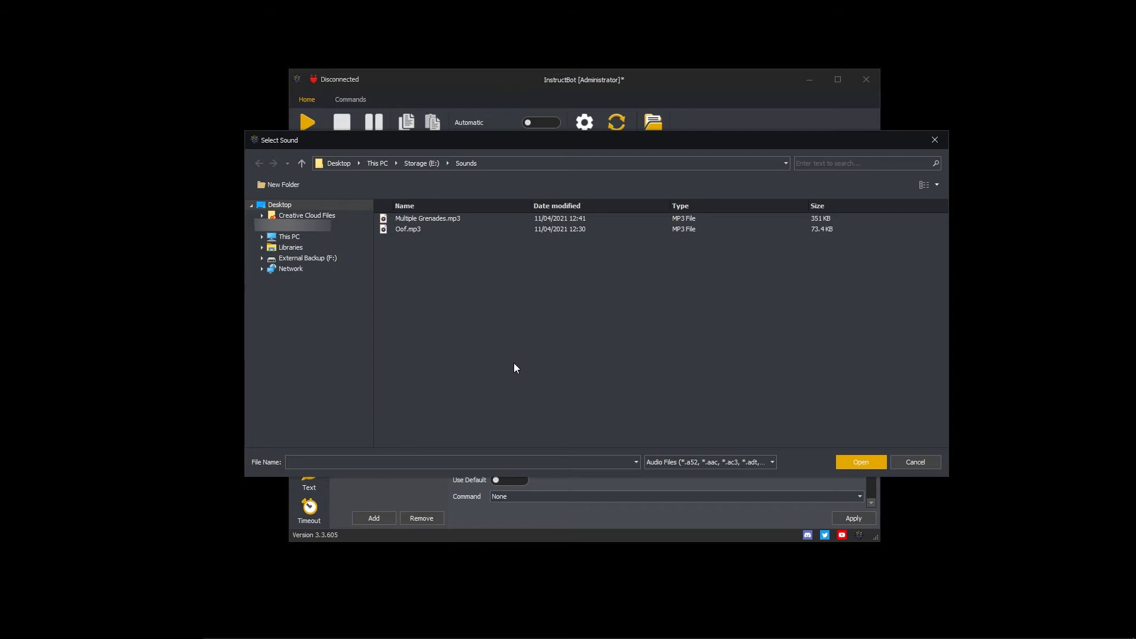
{"action": "left_click", "coordinate": [408, 229]}
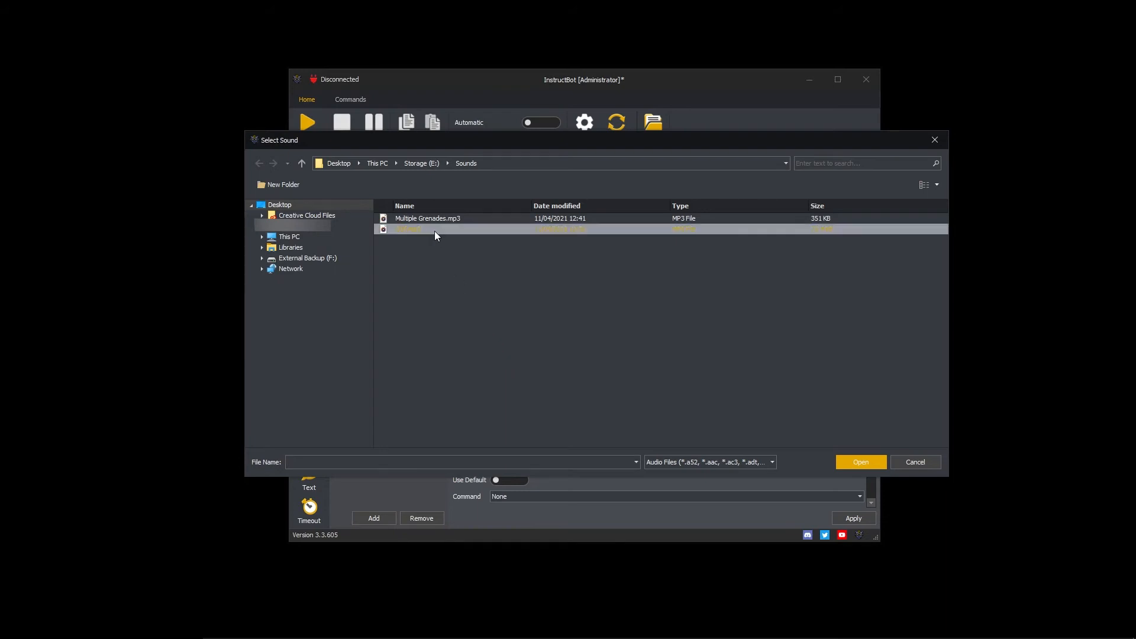
{"action": "left_click", "coordinate": [859, 463]}
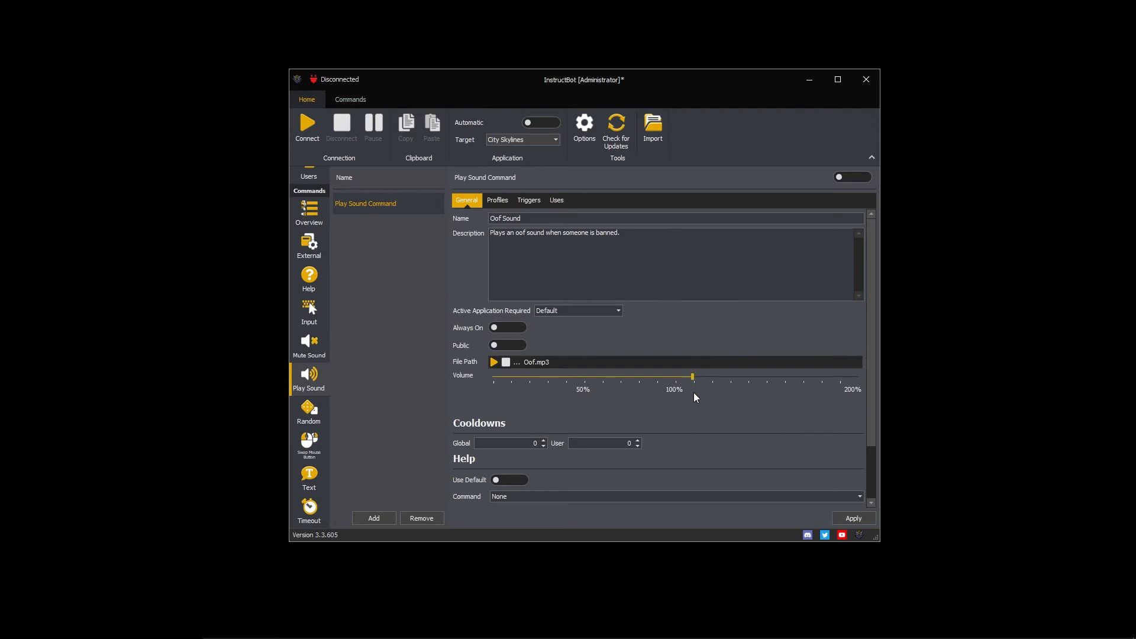
{"action": "mouse_move", "coordinate": [695, 402]}
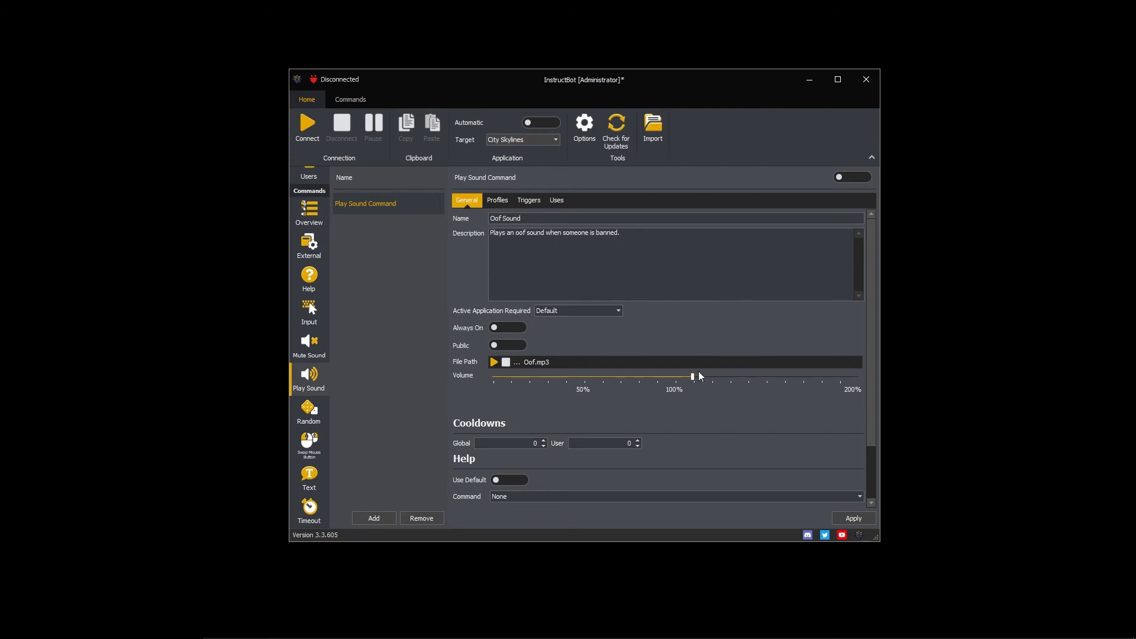
{"action": "left_click", "coordinate": [585, 129]}
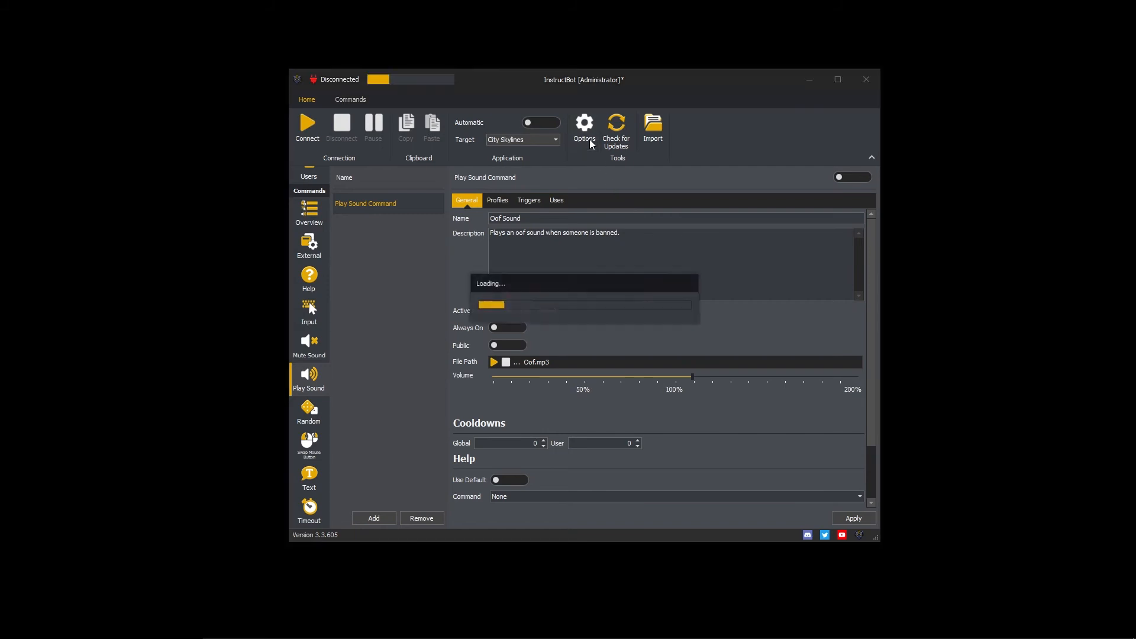
{"action": "left_click", "coordinate": [585, 125]}
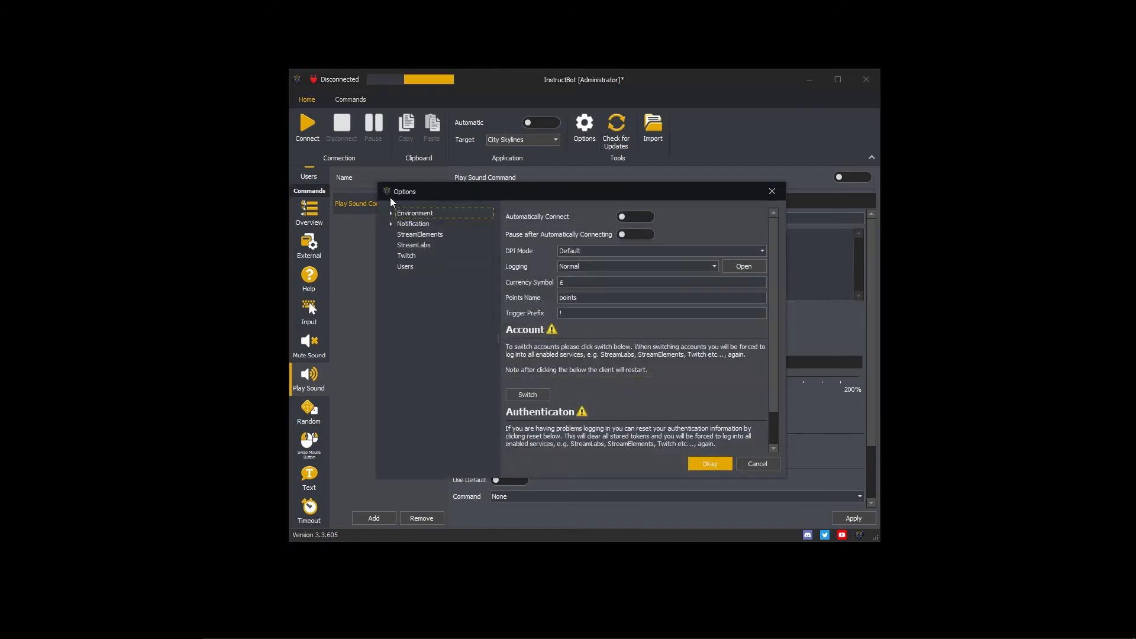
{"action": "left_click", "coordinate": [392, 213]}
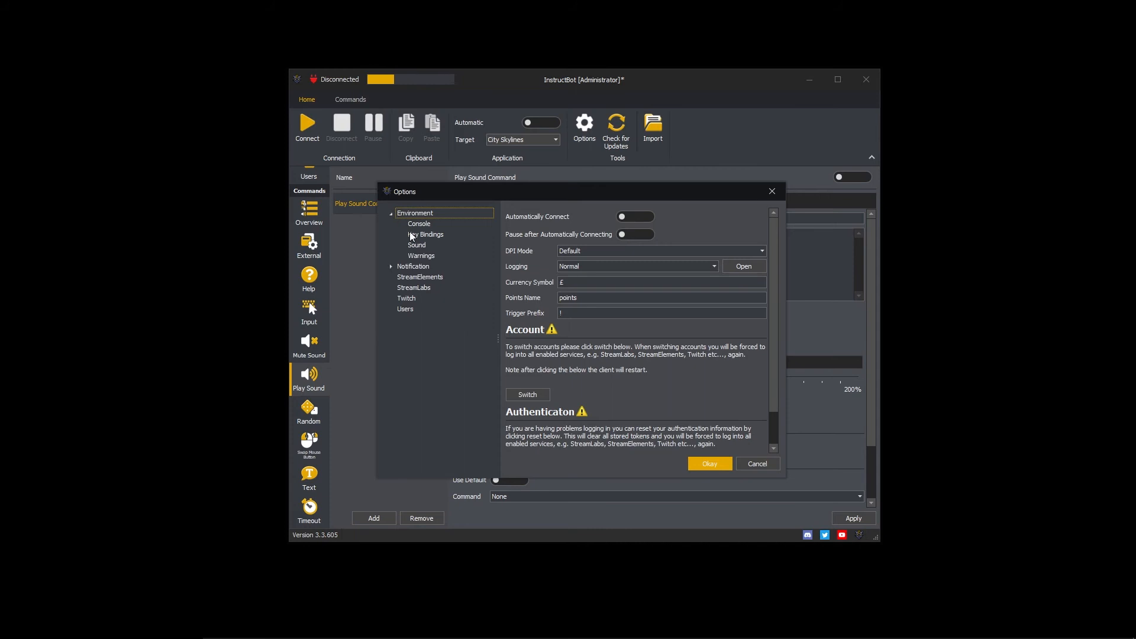
{"action": "left_click", "coordinate": [417, 245]}
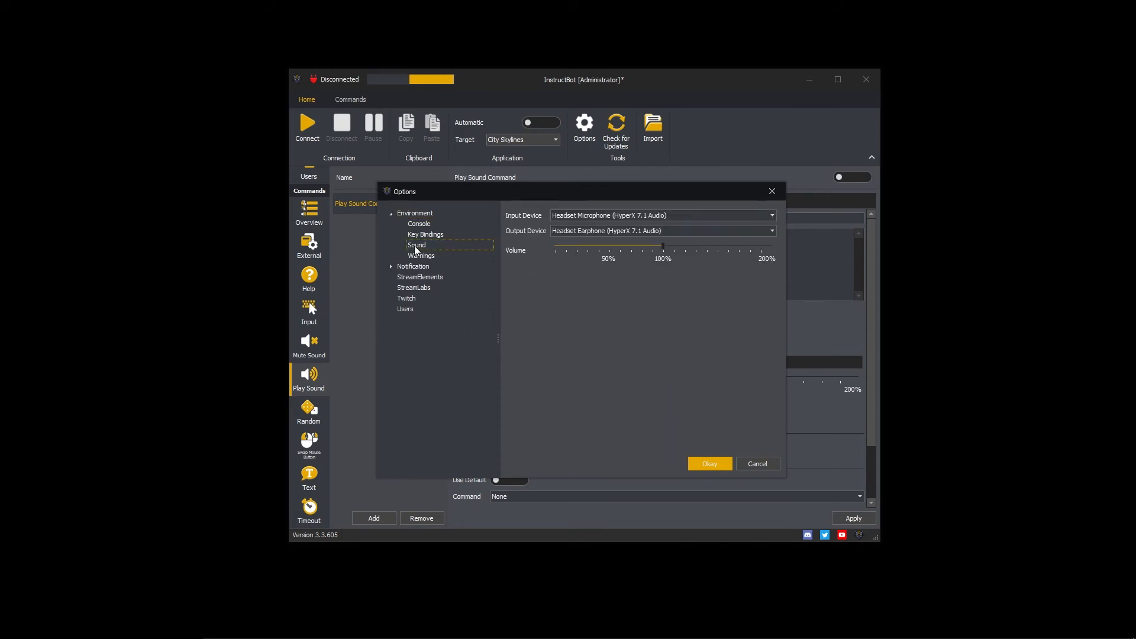
{"action": "left_click", "coordinate": [710, 464]}
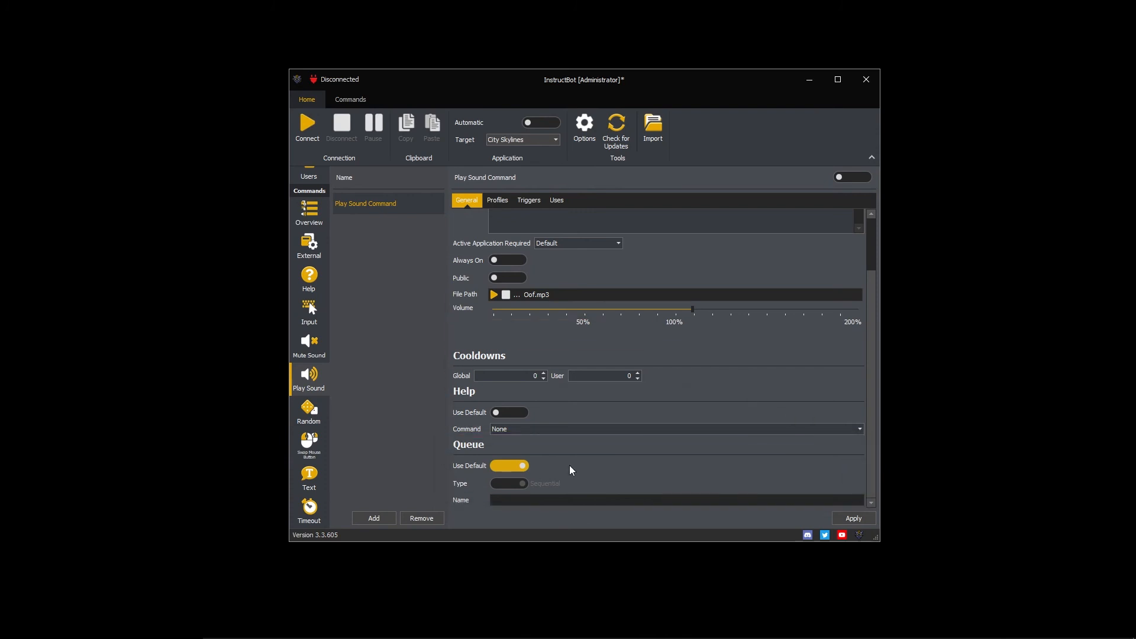
{"action": "mouse_move", "coordinate": [497, 203]}
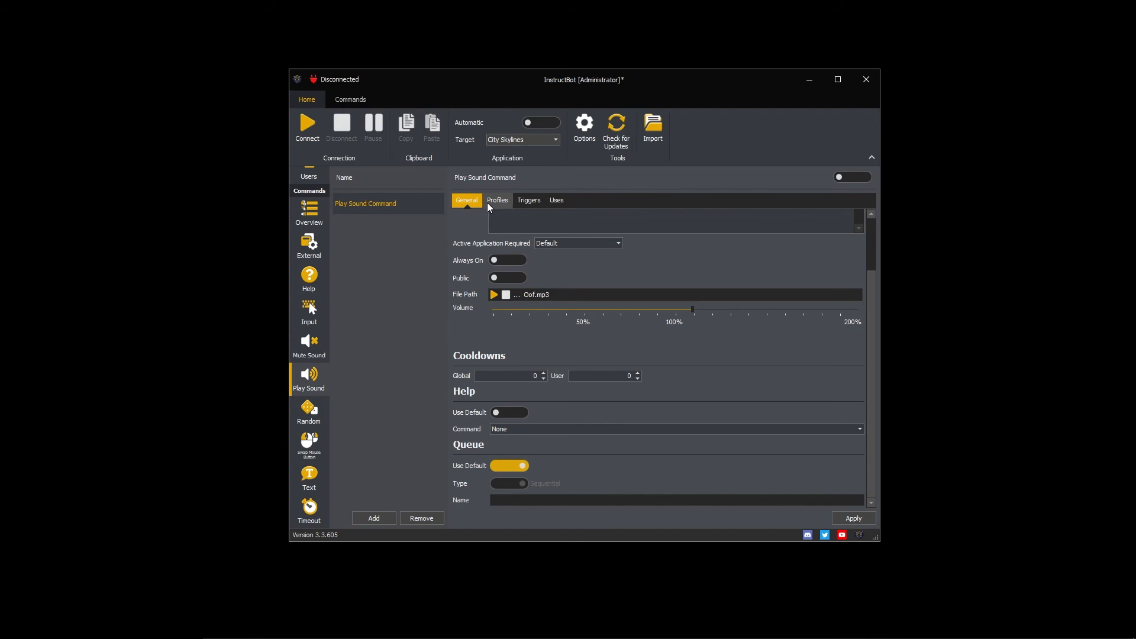
Assign the Oof Sound command to the Common profile
{"action": "left_click", "coordinate": [497, 200]}
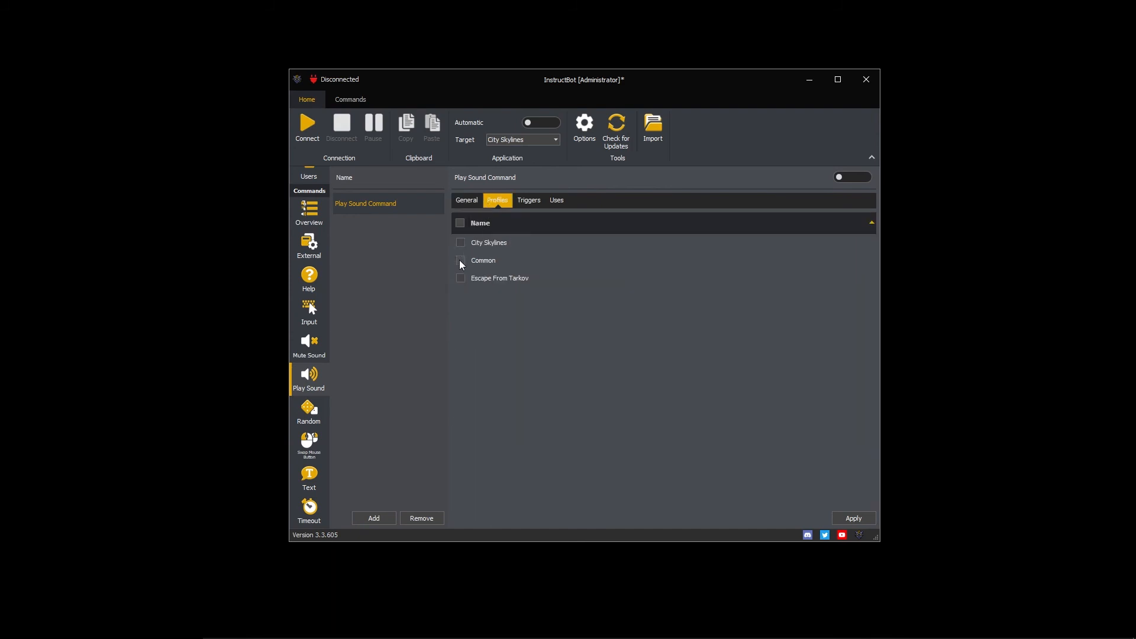
{"action": "left_click", "coordinate": [461, 260]}
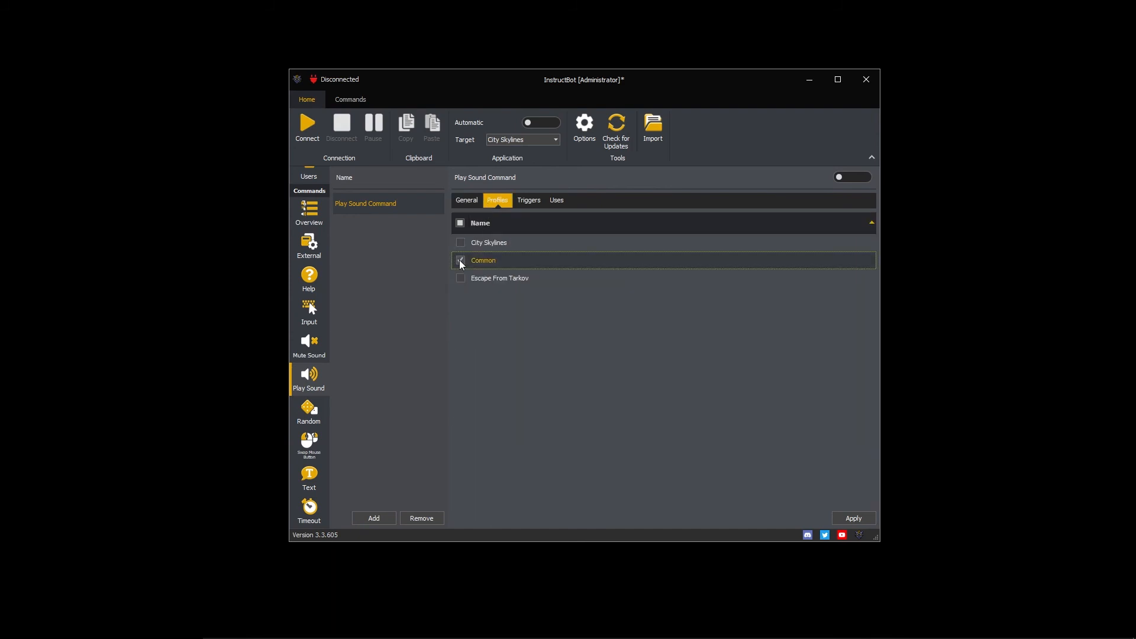
{"action": "left_click", "coordinate": [461, 260]}
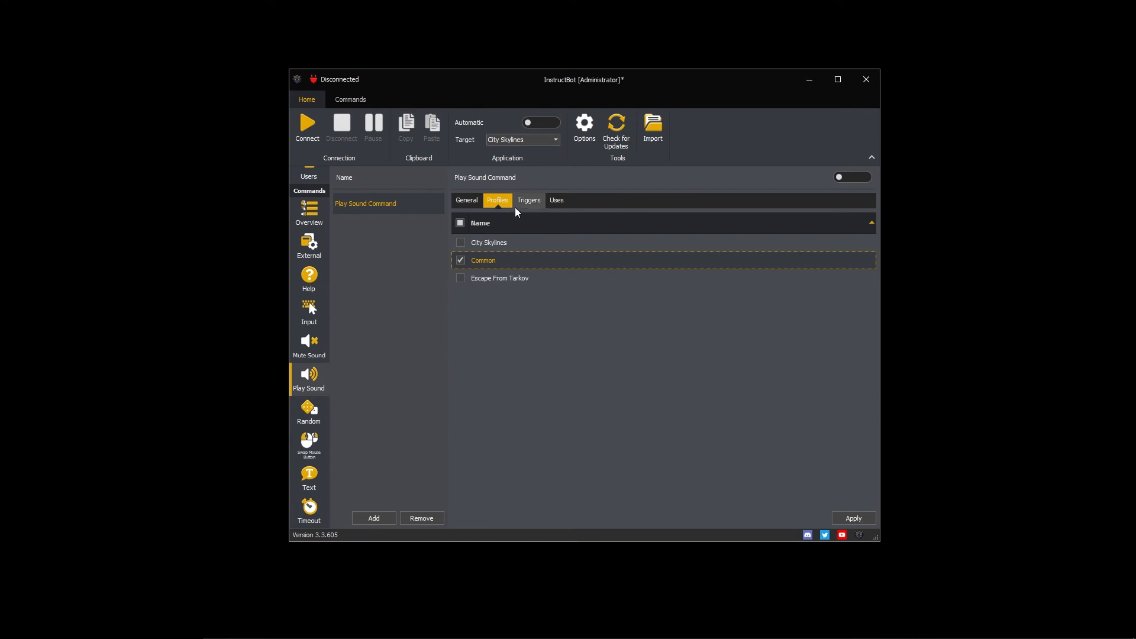
{"action": "left_click", "coordinate": [528, 200]}
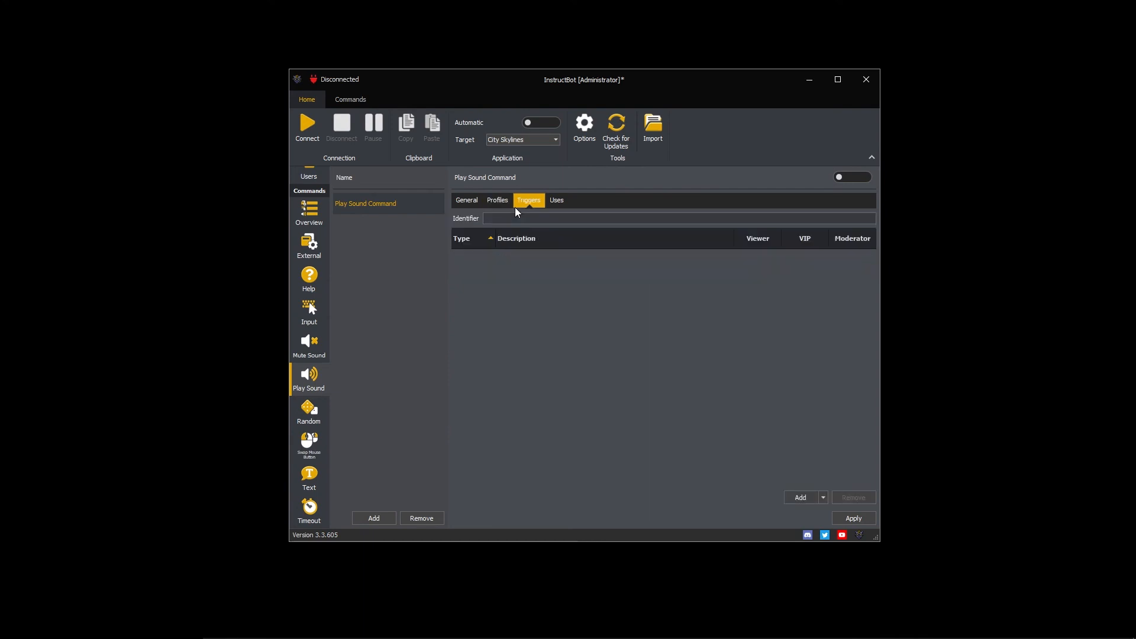
Add a Ban trigger, enable the command and apply the changes
{"action": "left_click", "coordinate": [822, 497]}
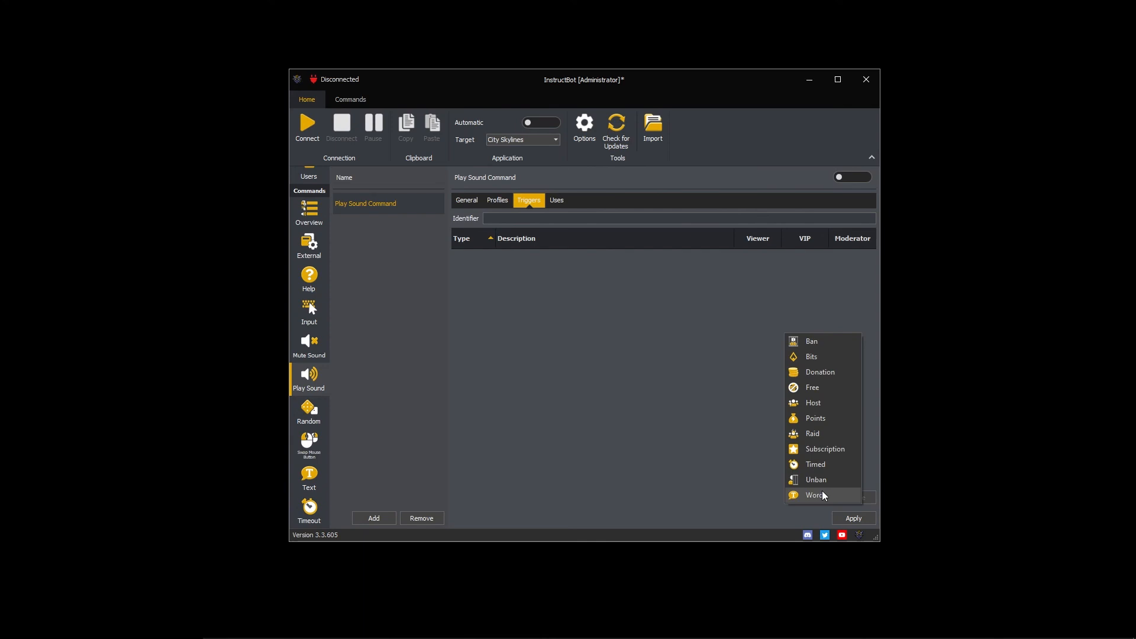
{"action": "left_click", "coordinate": [811, 341]}
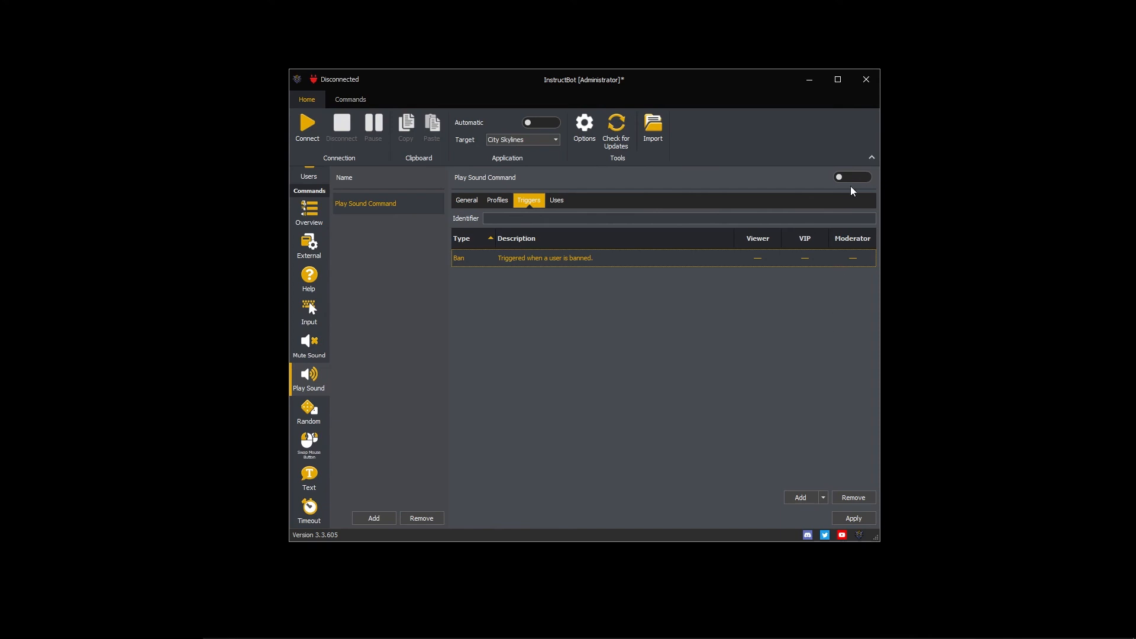
{"action": "left_click", "coordinate": [851, 178]}
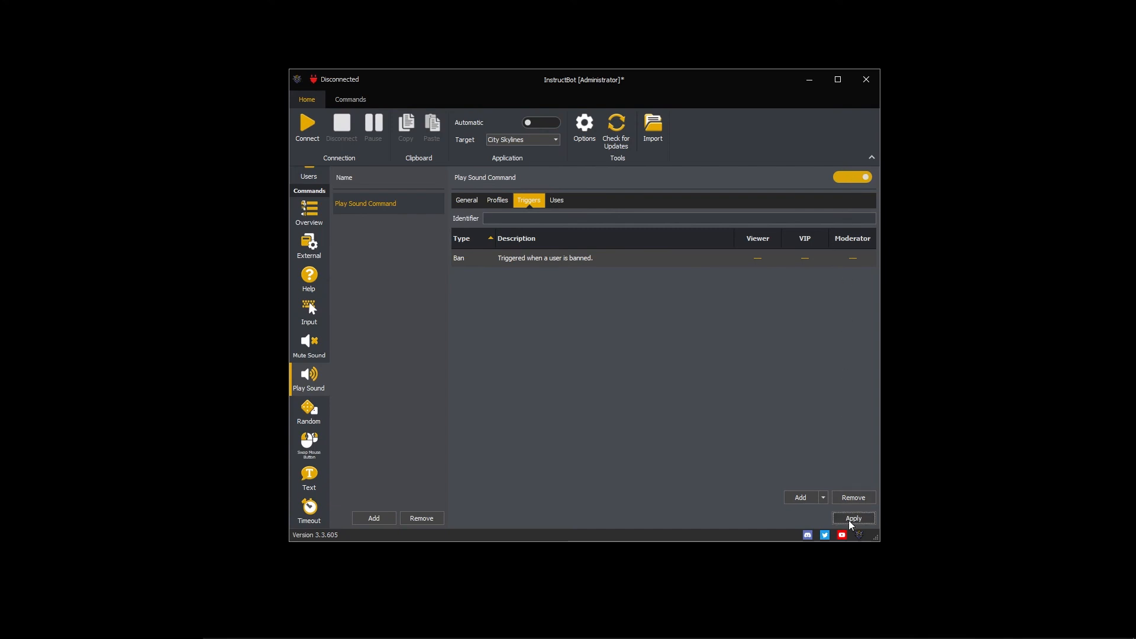
{"action": "left_click", "coordinate": [853, 519]}
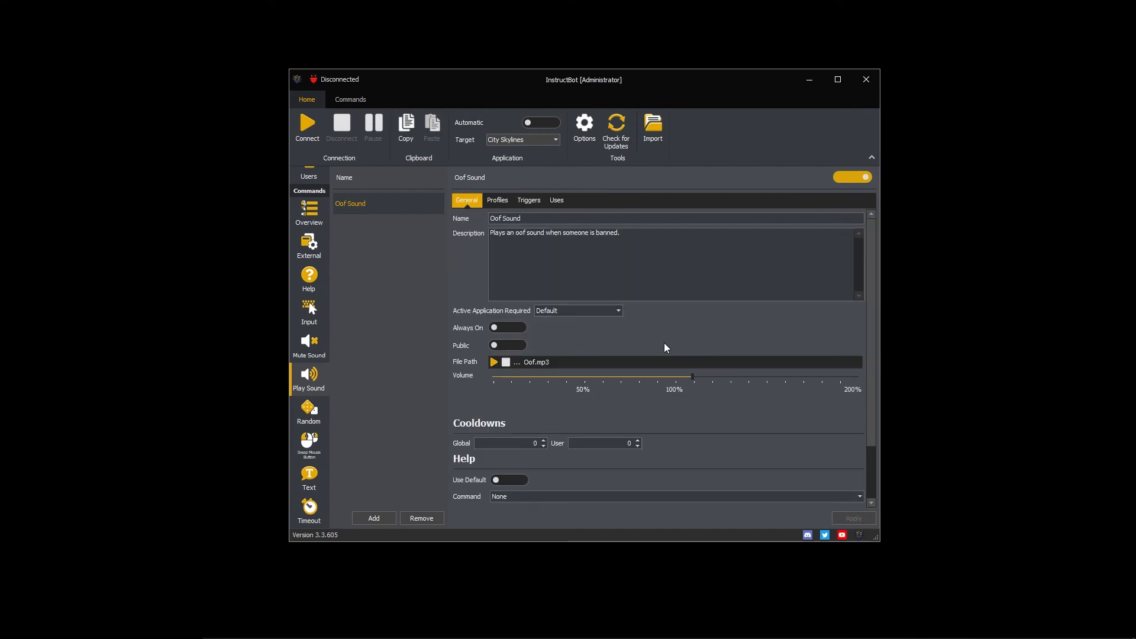